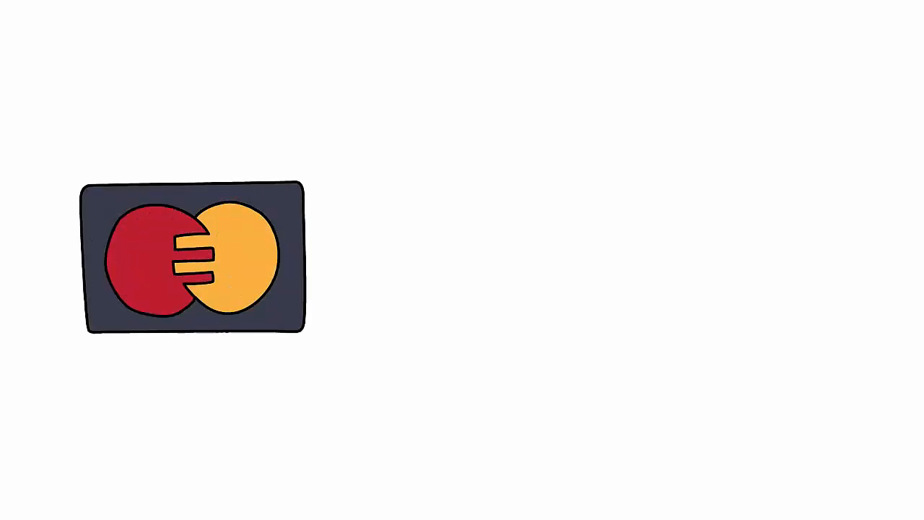
text(Customer Sa)
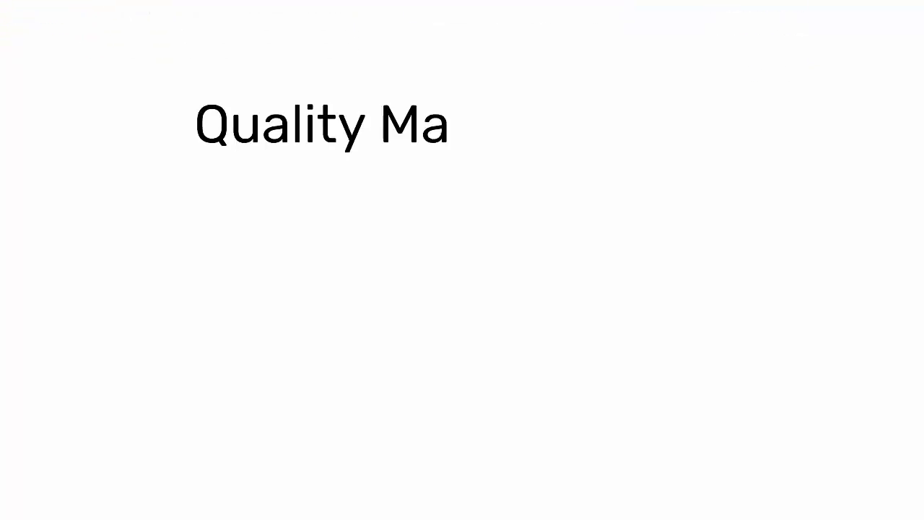
text(nagement)
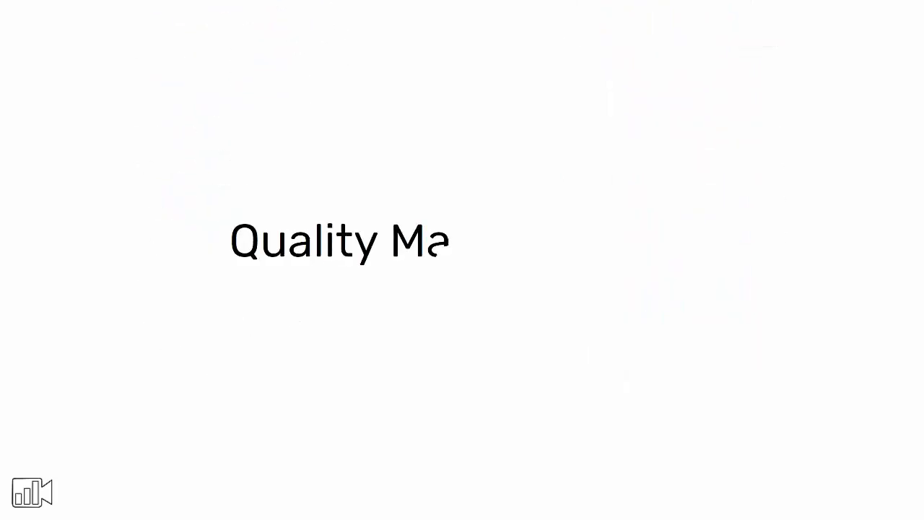
text(nagement)
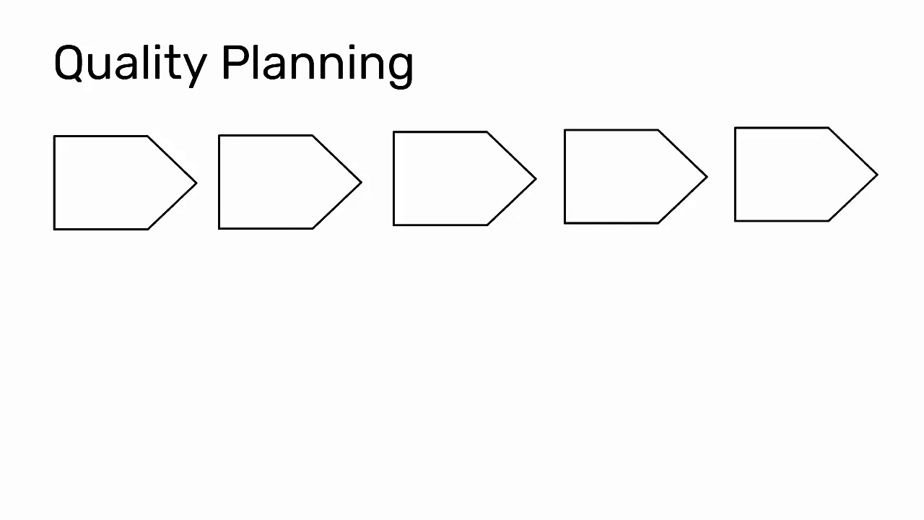
text(Commo)
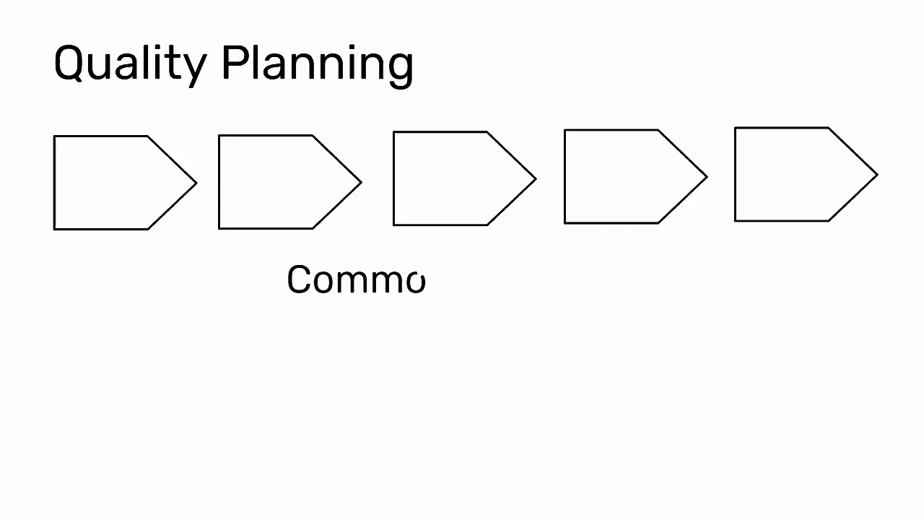
text(Common Practices)
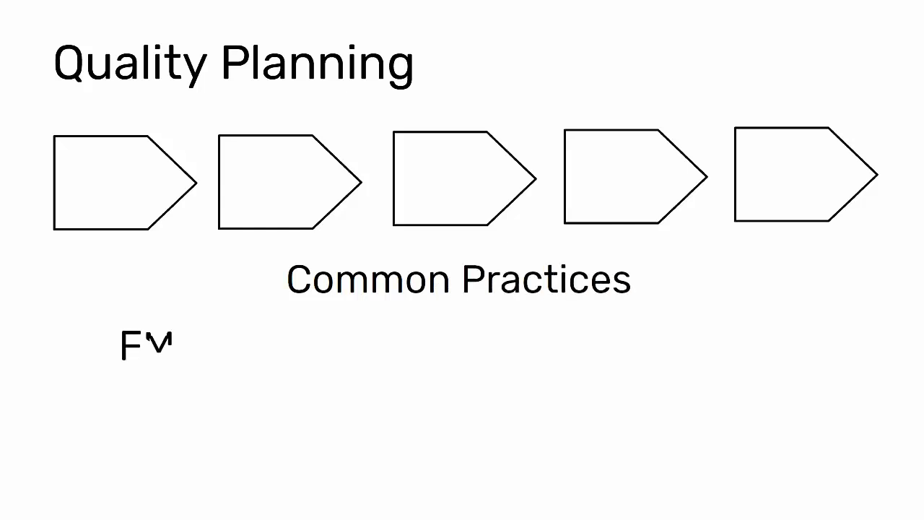
text(FMEA)
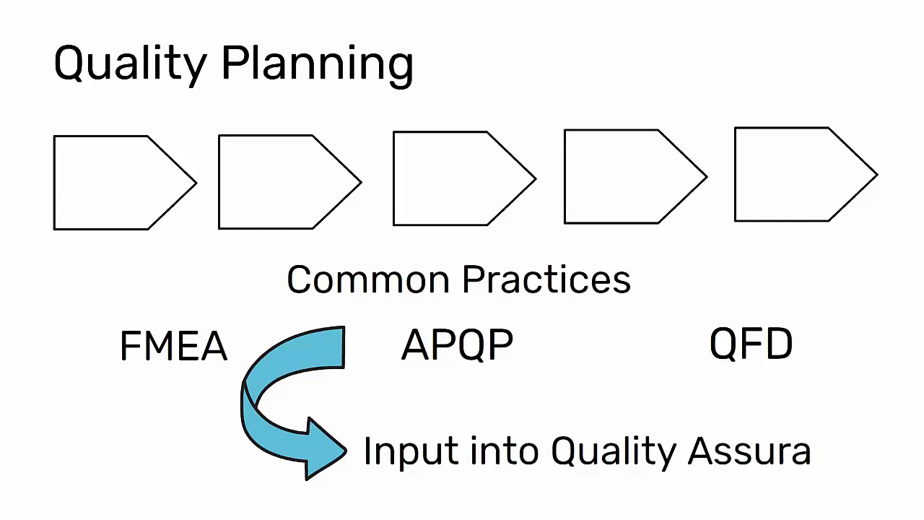
text(nce)
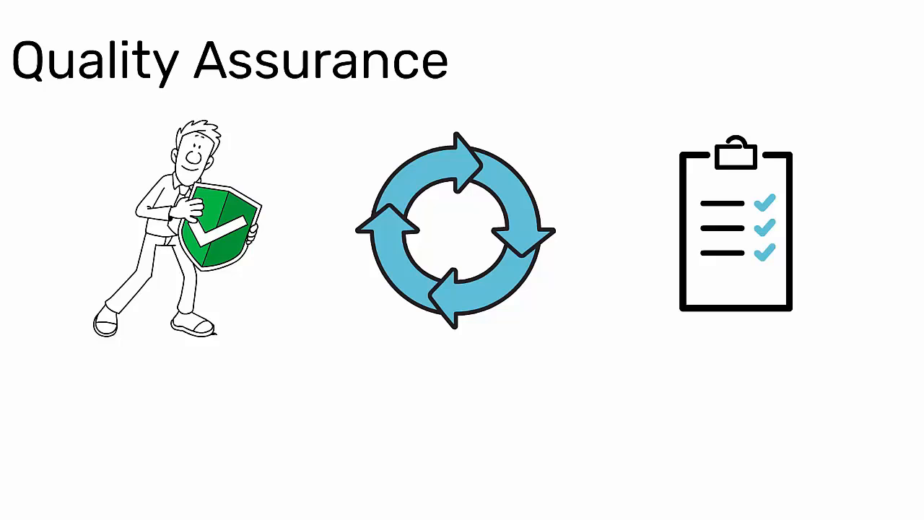
text(Process Audi)
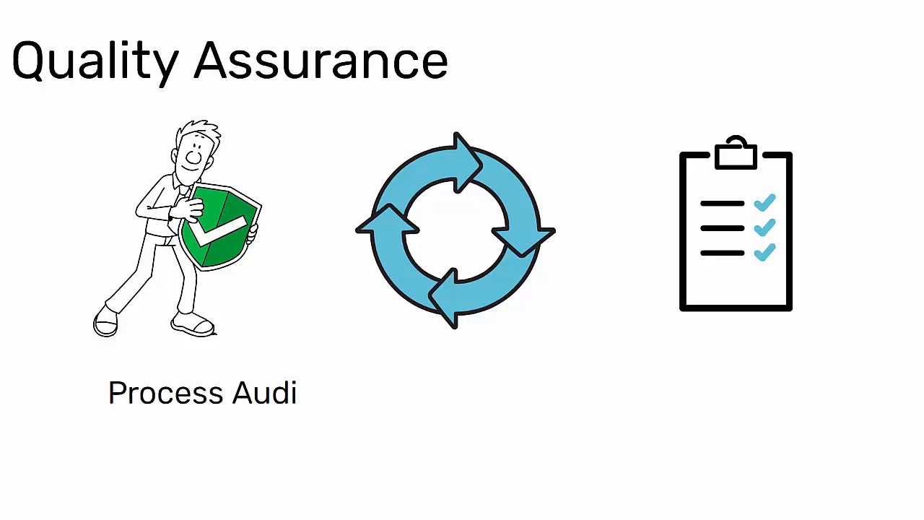
text(ts, Measurement System A)
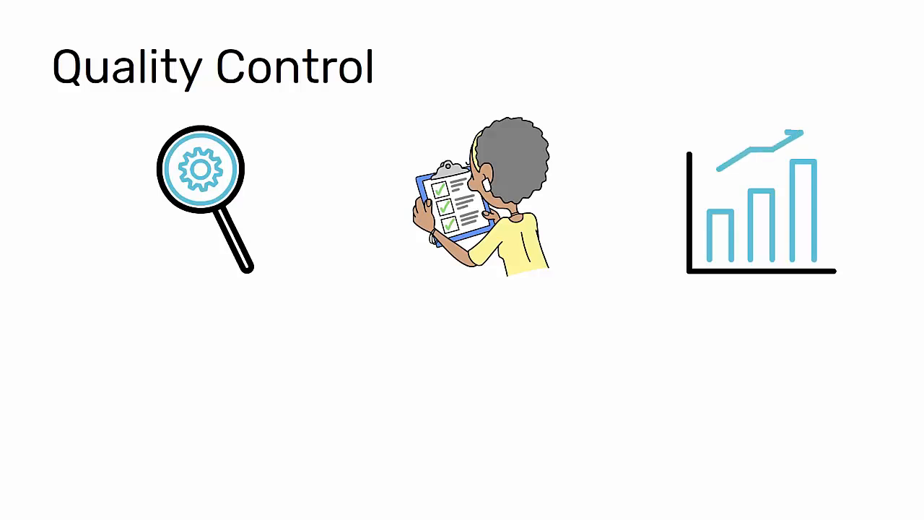
text(M)
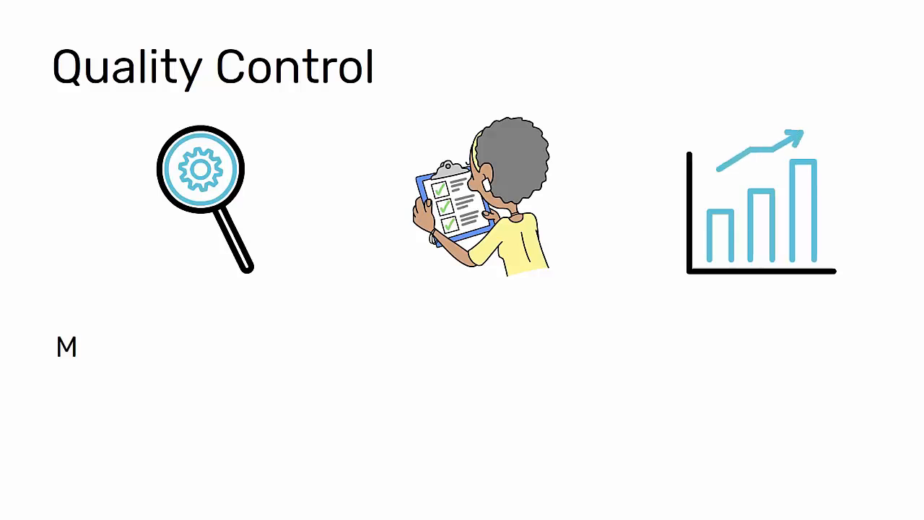
text(anual, semi-automatic, o)
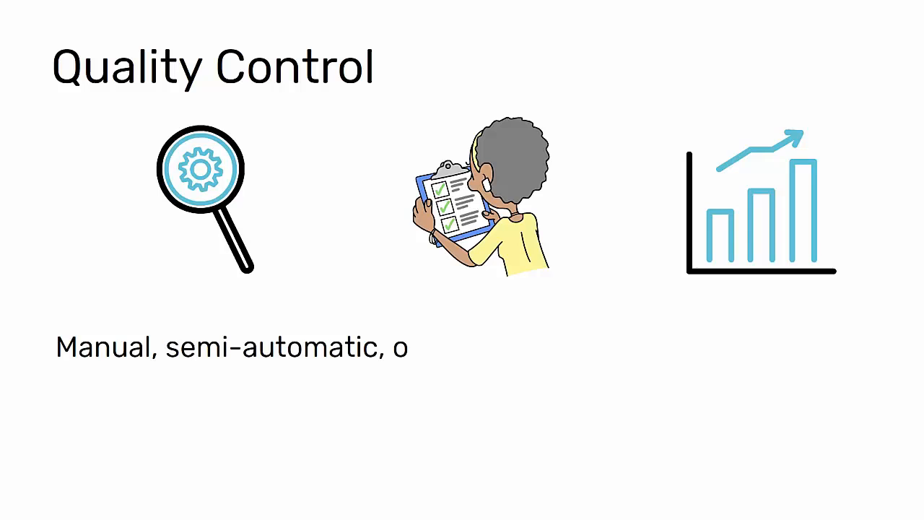
text(r automatic inspections a)
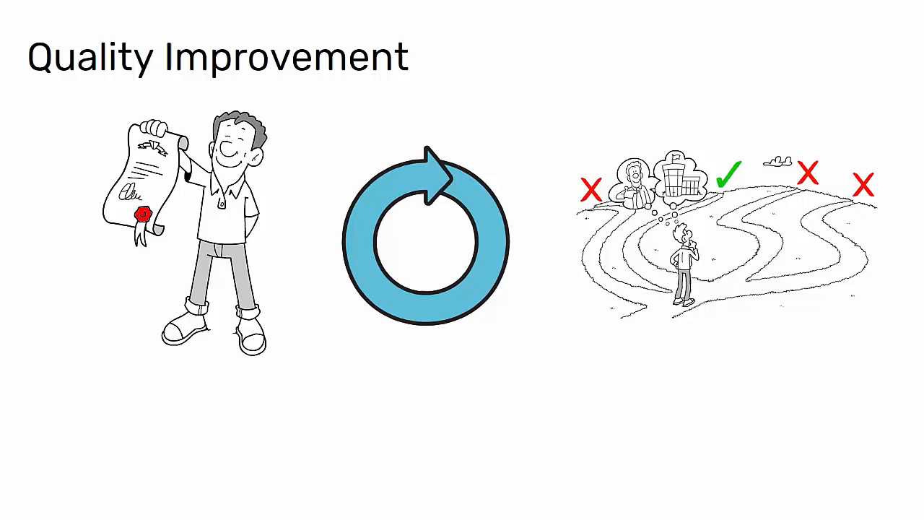
text(Corrective Action and Preventive Action proce)
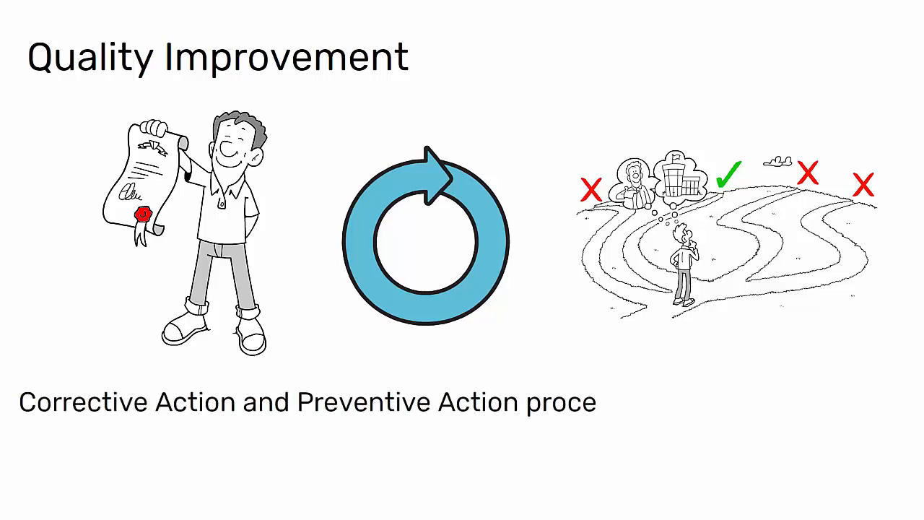
text(ss, Root-Cause Analysis,)
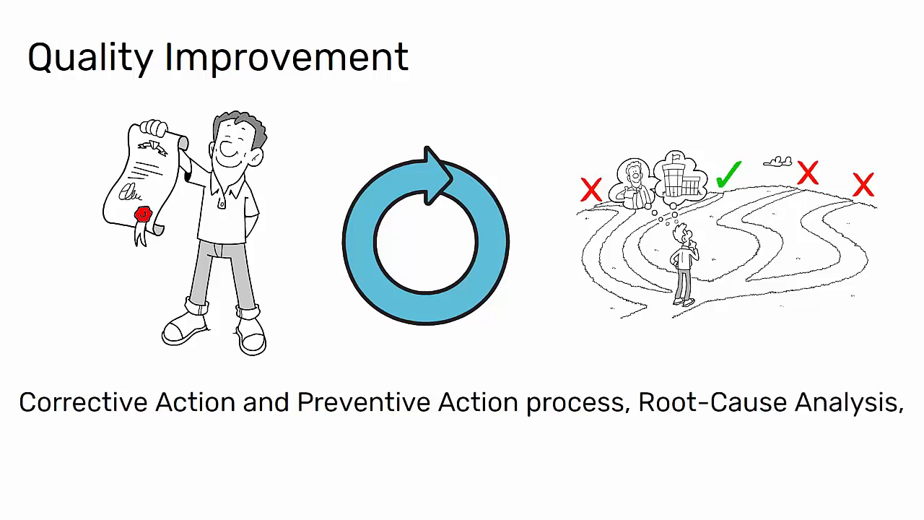
text(A3 Problem-Solving, 8D, Kaizen, Just-Do-It, and DM)
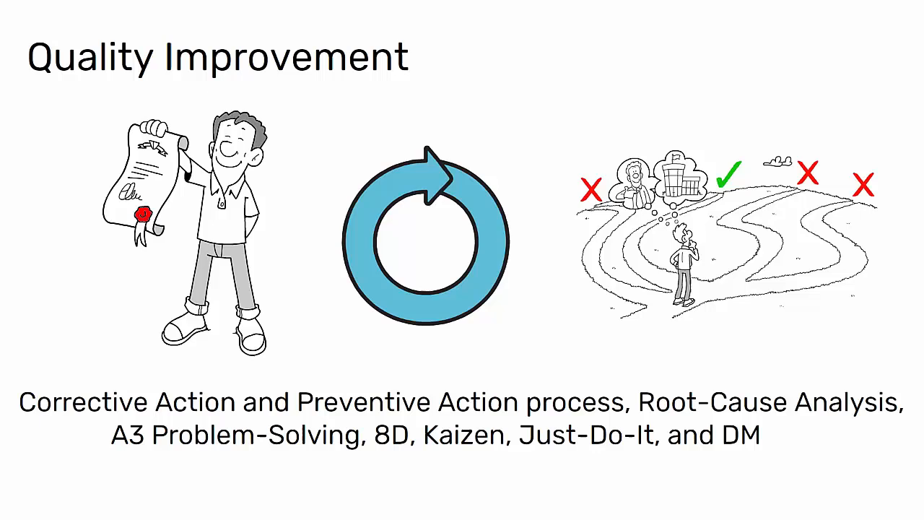
text(AIC.)
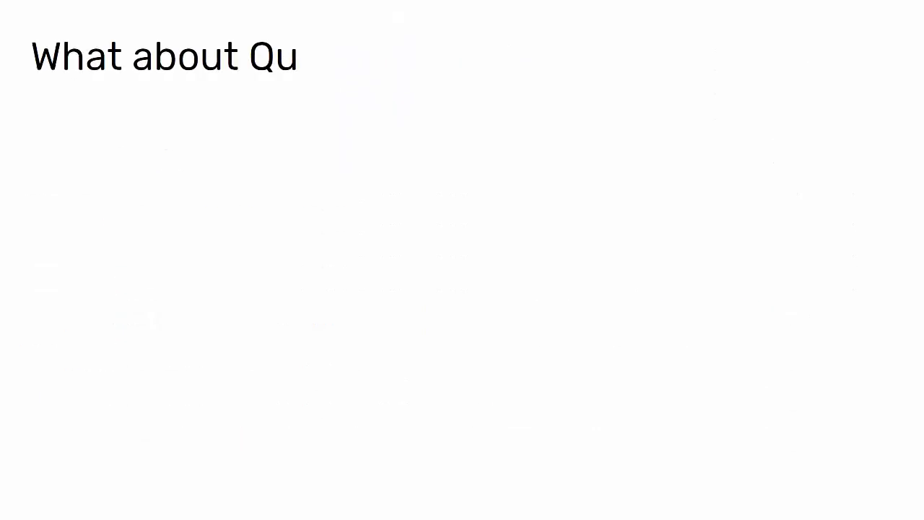
text(ality Management Systems?)
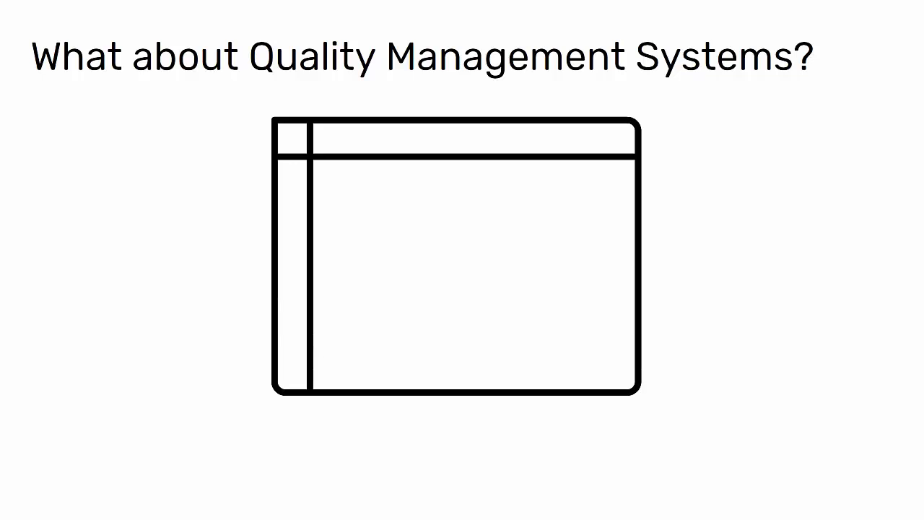
text(QMS)
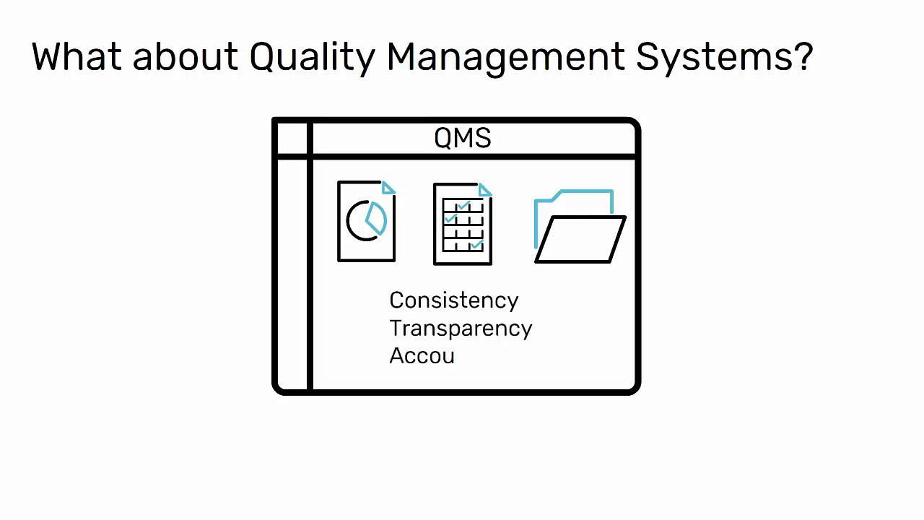
text(ntability)
text(ISO &)
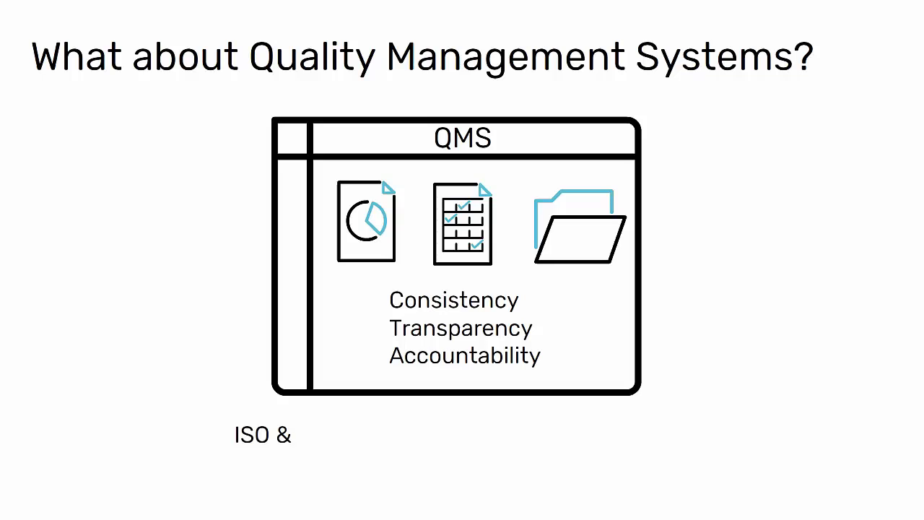
text(Software Tools to aid in documenting)
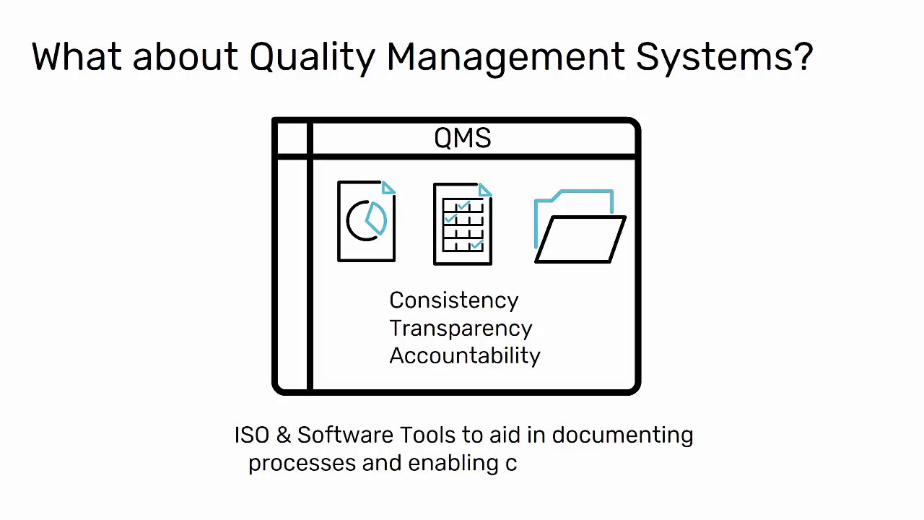
text(ommunication.)
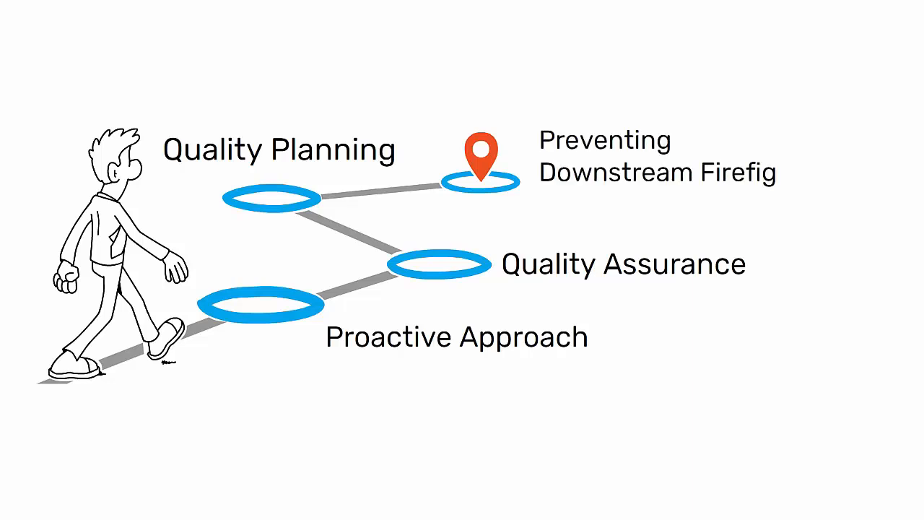
text(hting)
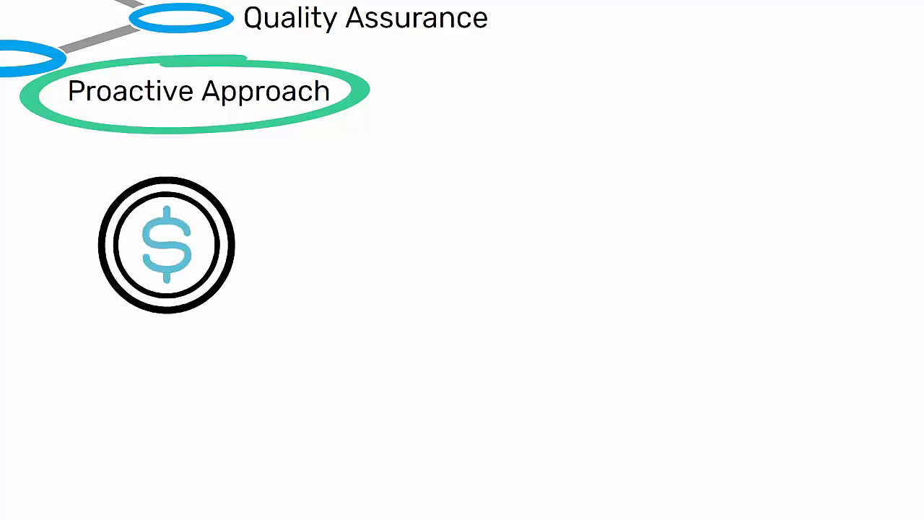
text(Reduce the total cost of quality)
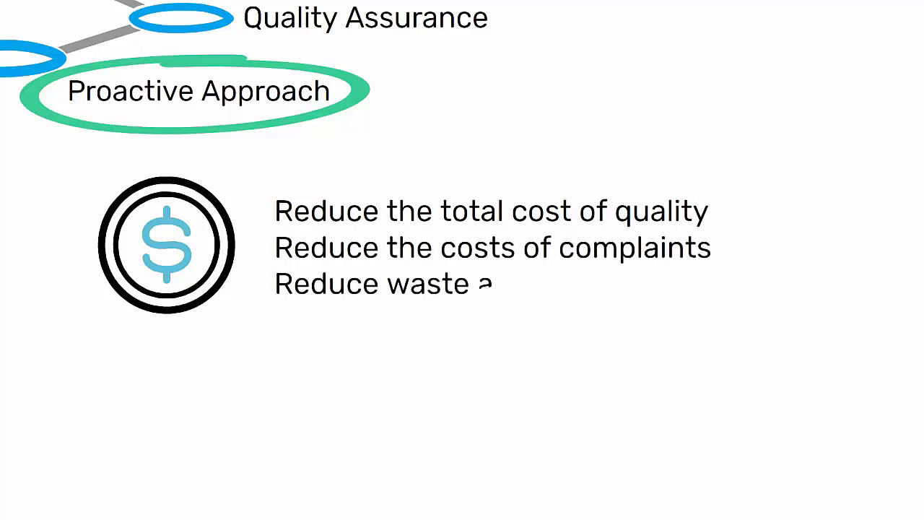
text(and scrap costs)
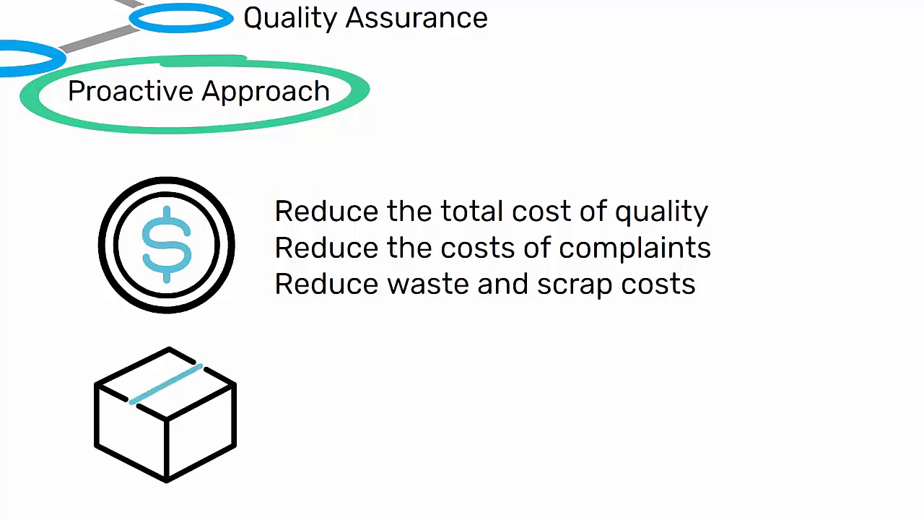
text(Optimizing material usage and)
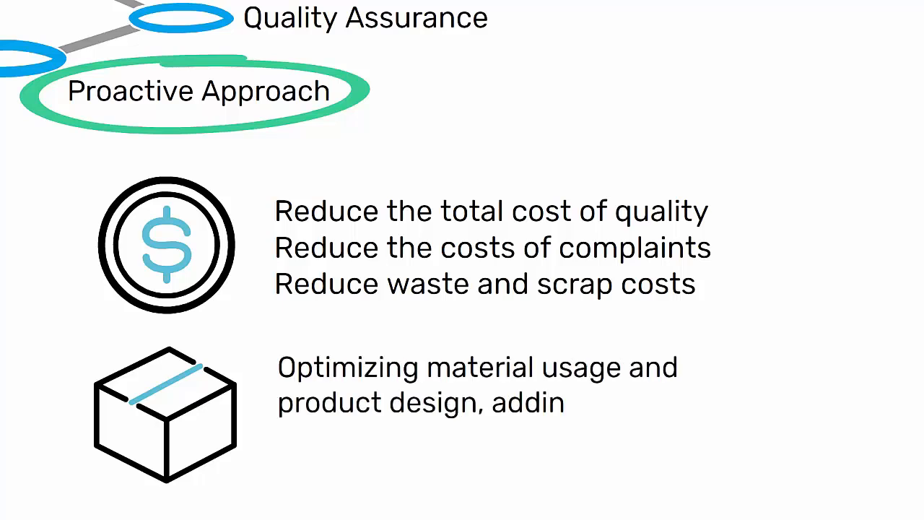
text(g more value to the organization)
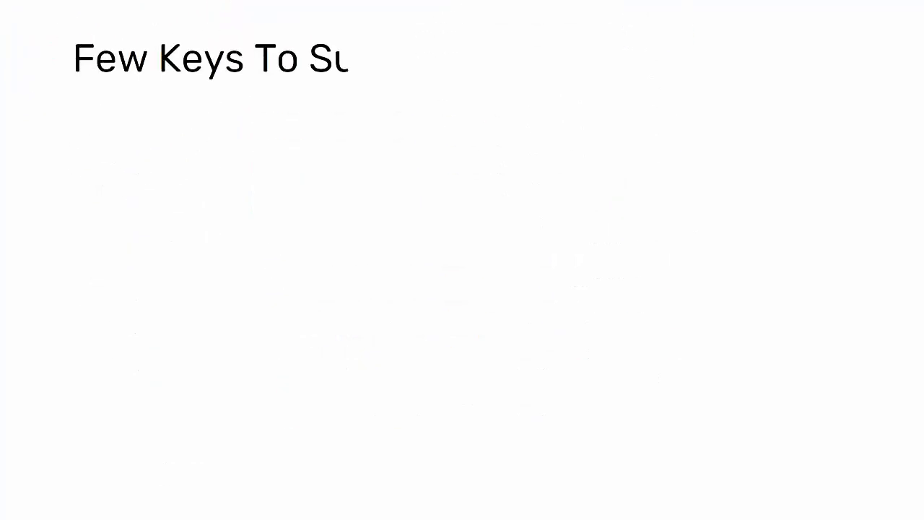
text(ccess)
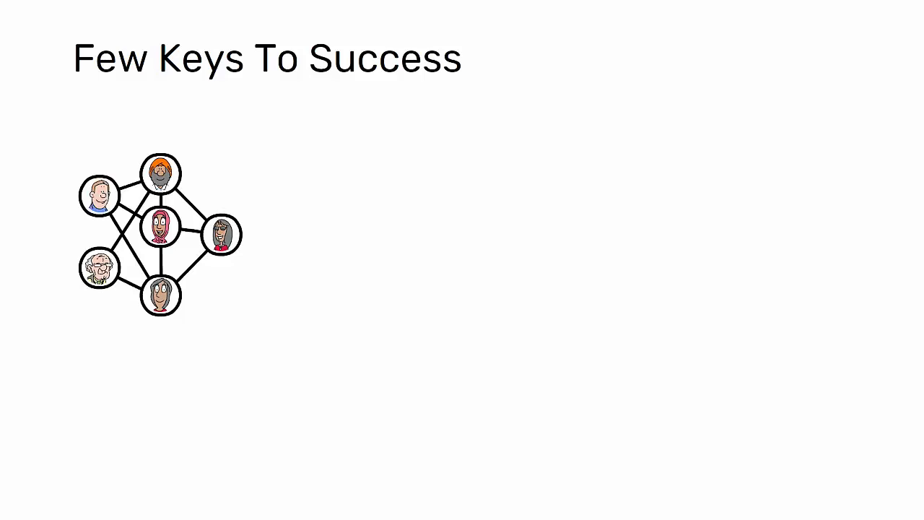
text(From Quality Control)
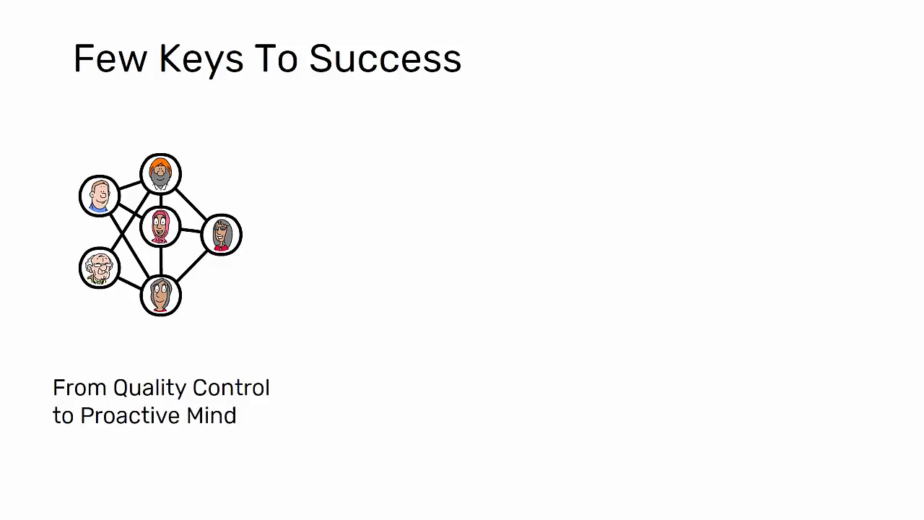
text(set)
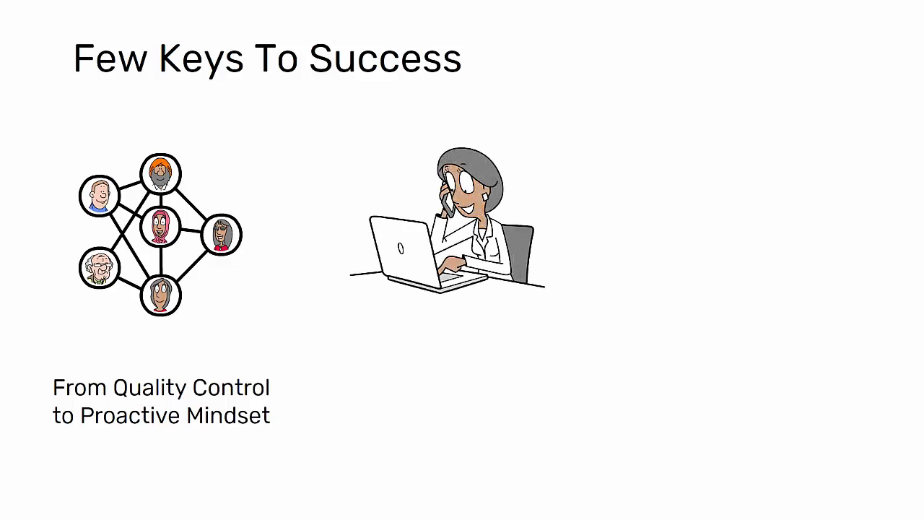
text(Use of Technology,)
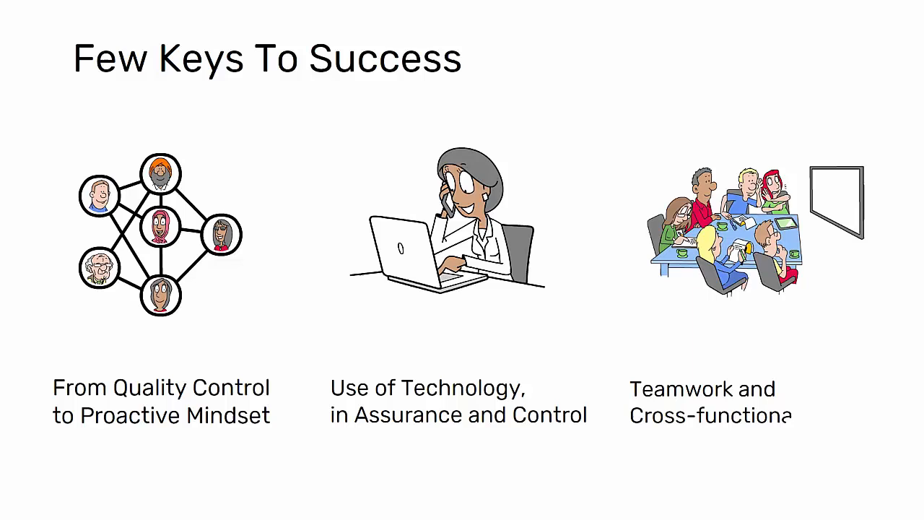
scroll(down, 3)
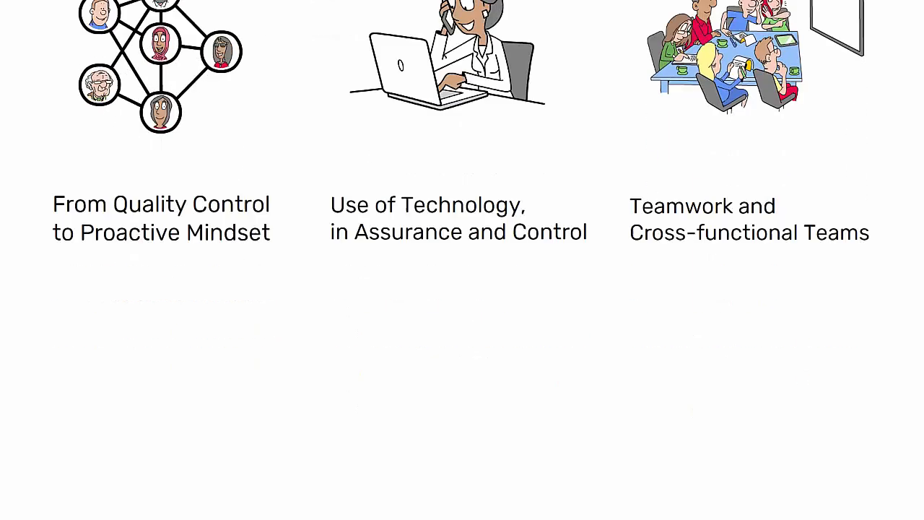